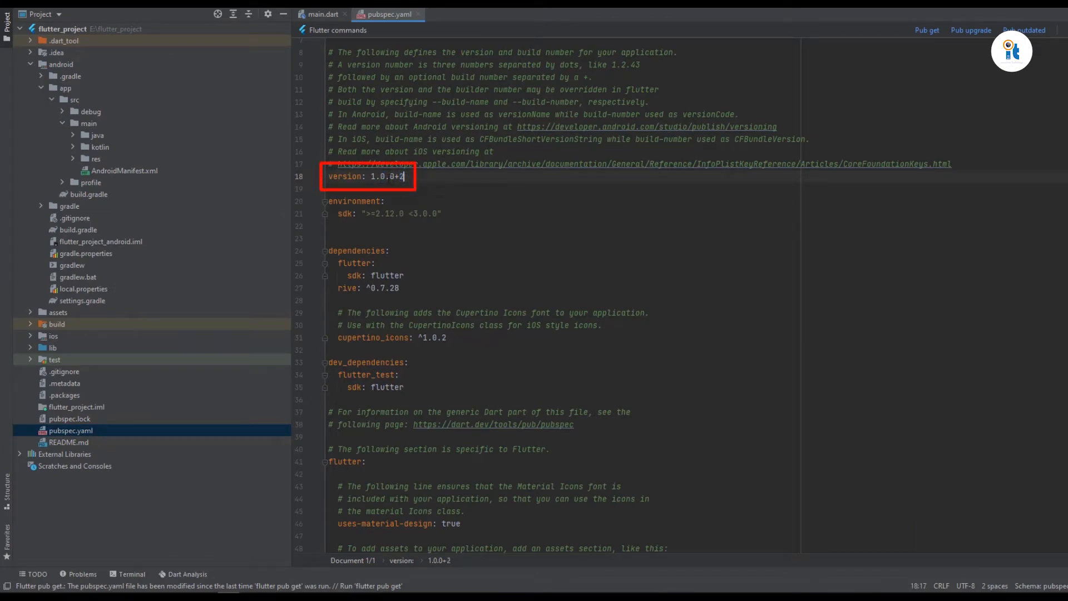
Change the pubspec.yaml version line from 1.0.0+2 to 1.2.0+2.
left_click(383, 176)
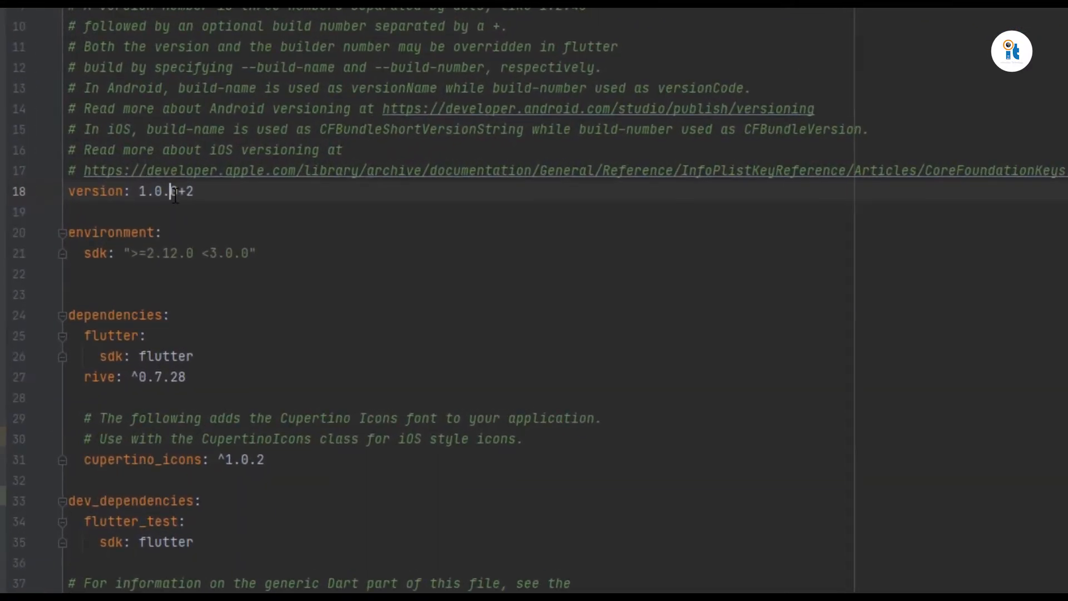
type("2")
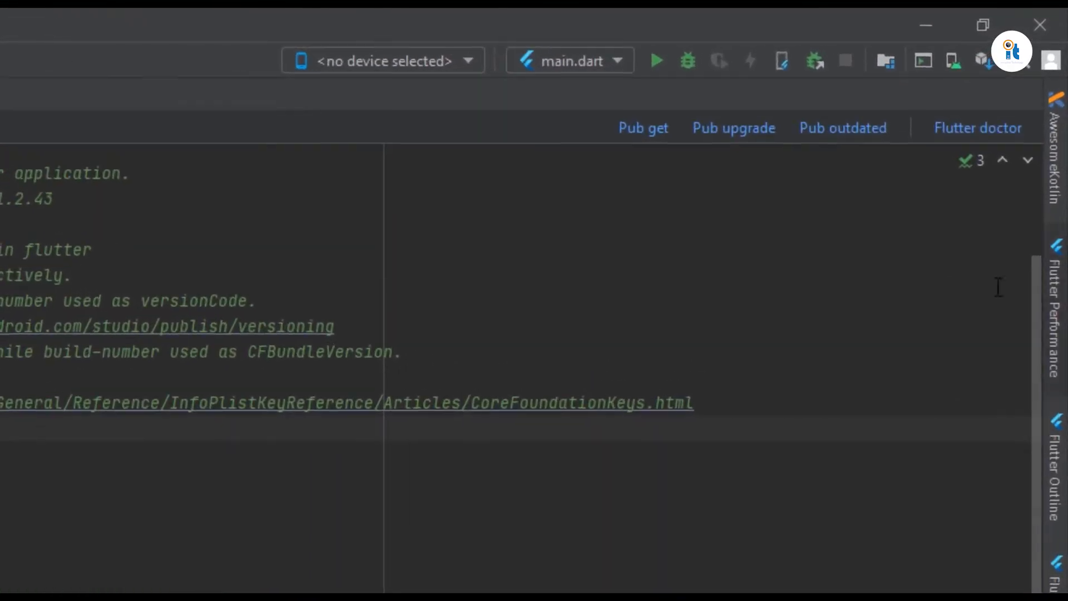
mouse_move(642, 128)
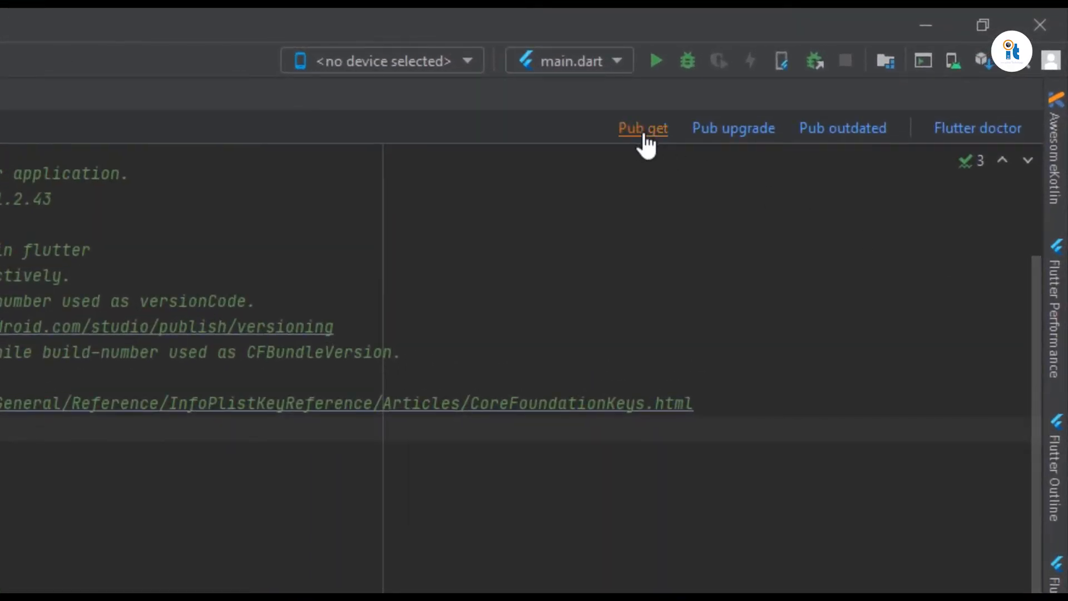
mouse_move(642, 128)
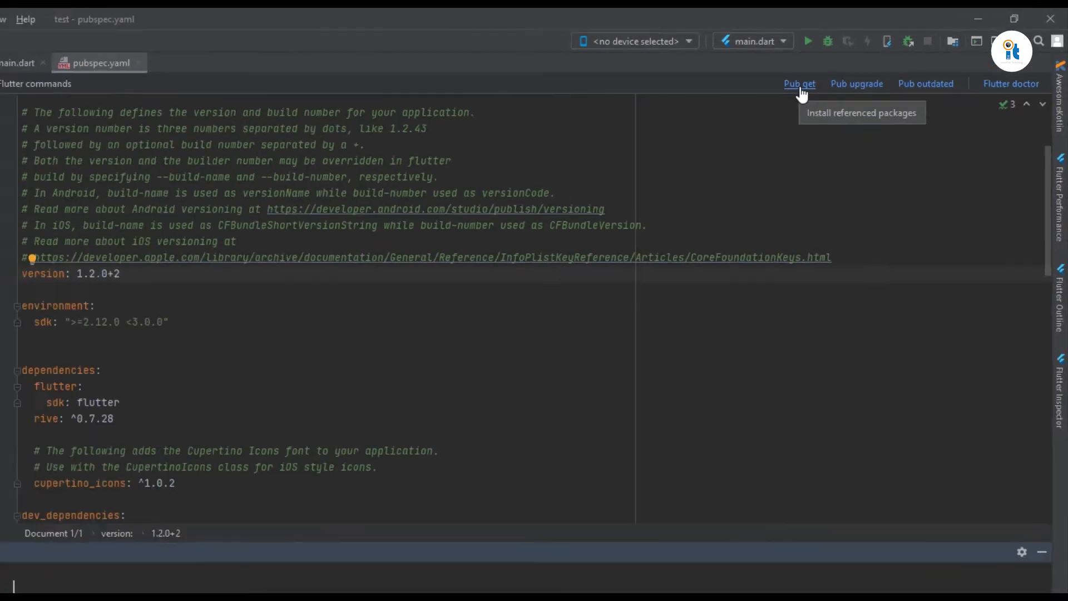
Run Pub get from the Flutter commands bar and wait for exit code 0.
left_click(799, 83)
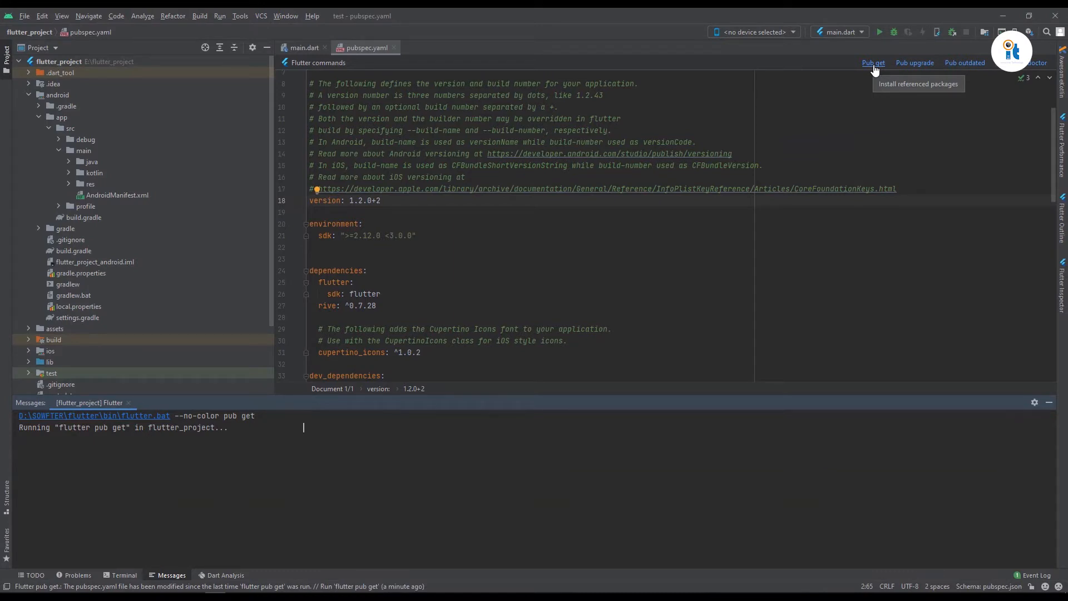
mouse_move(874, 63)
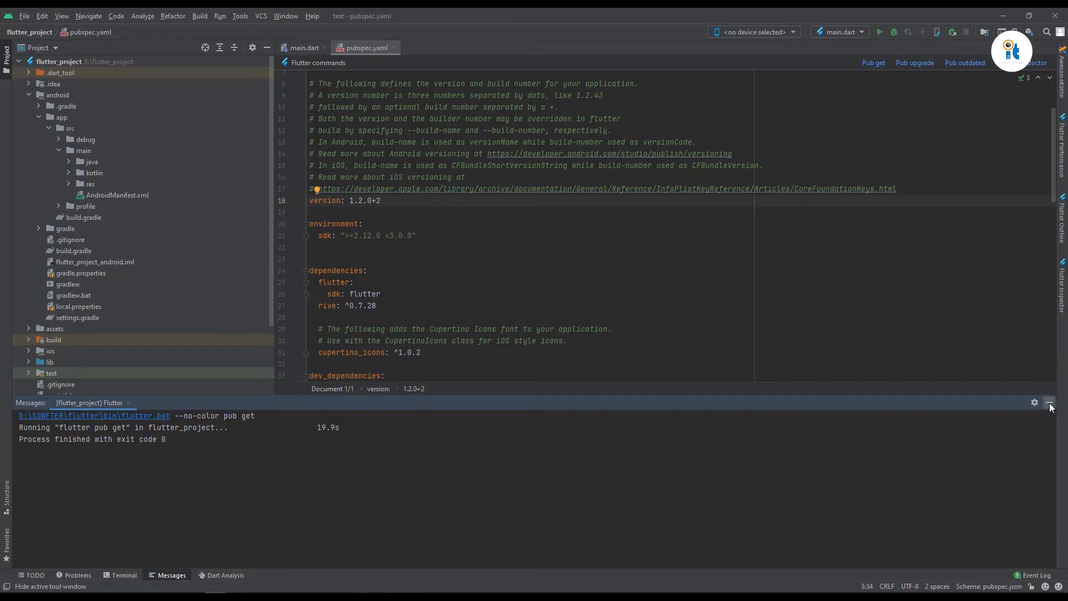
Hide the Messages panel and close the pubspec.yaml tab, leaving main.dart visible.
left_click(1047, 402)
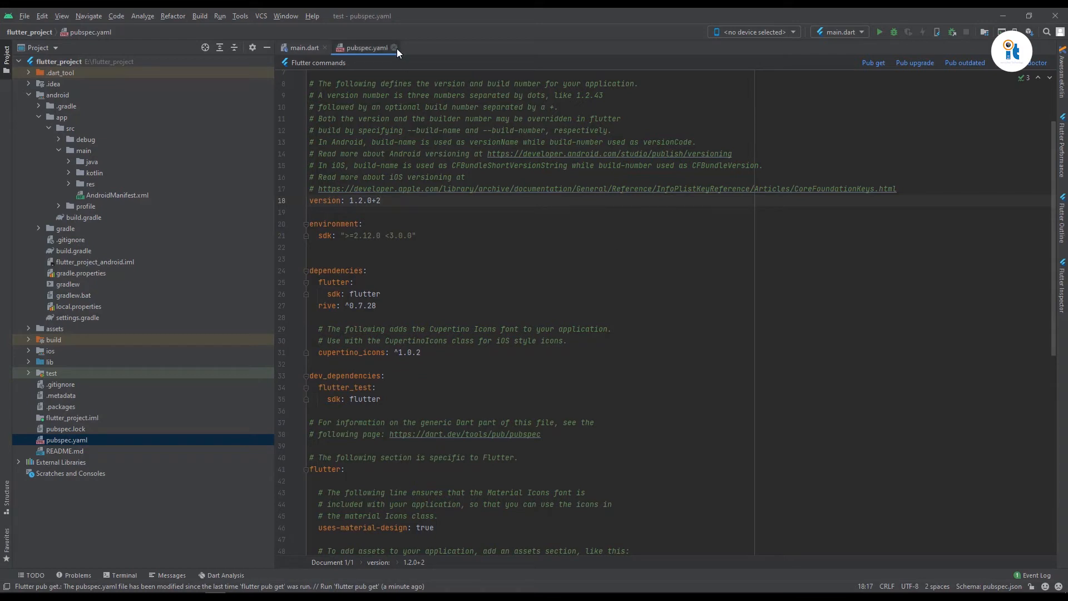
left_click(304, 48)
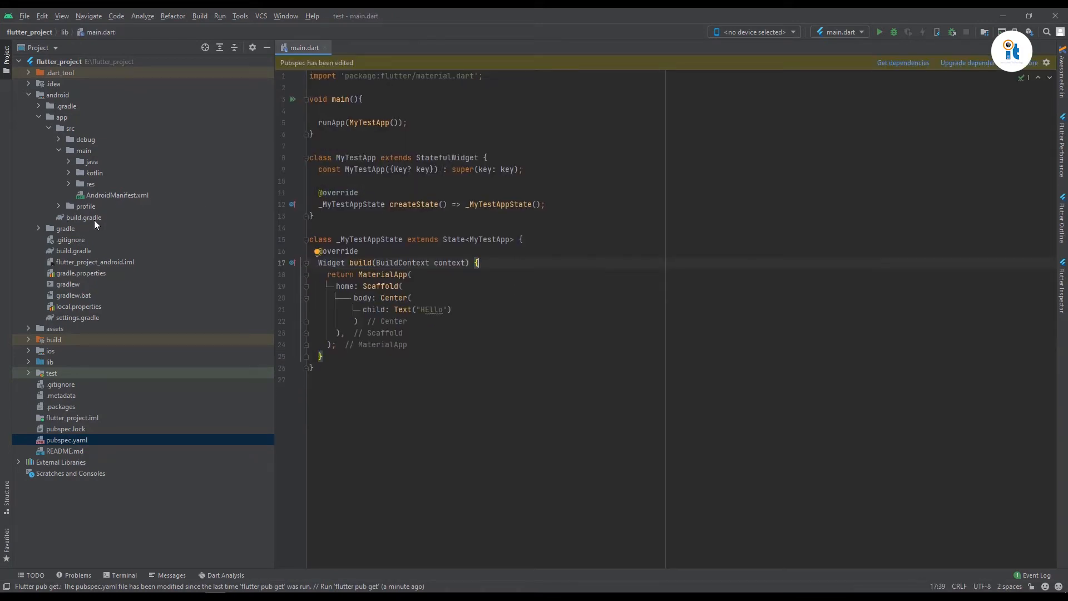
Open android/app/build.gradle and place the cursor on minSdkVersion 16 in defaultConfig.
double_click(83, 216)
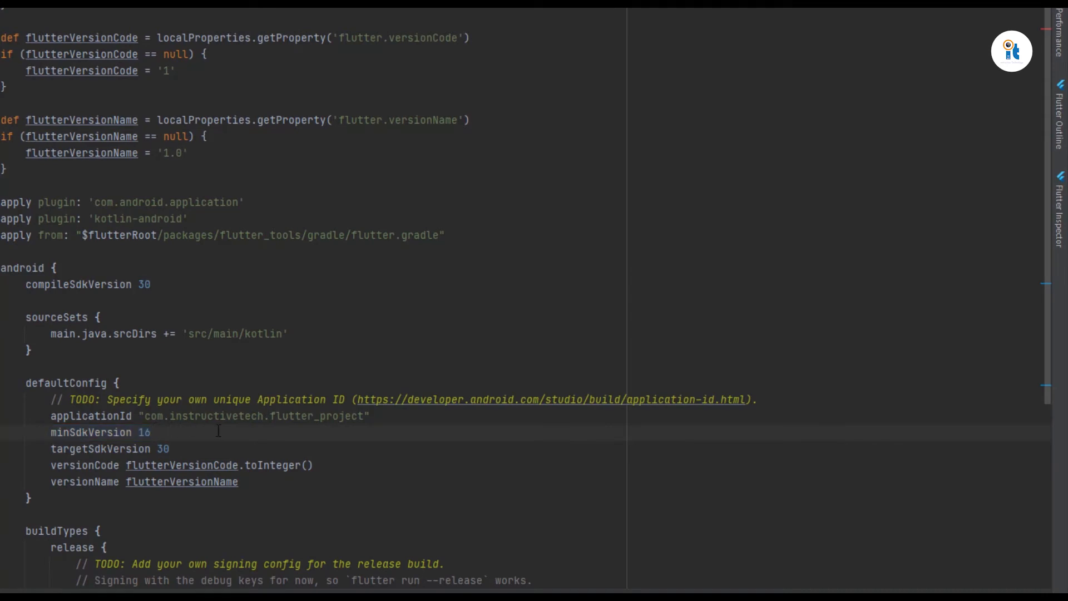
left_click(143, 432)
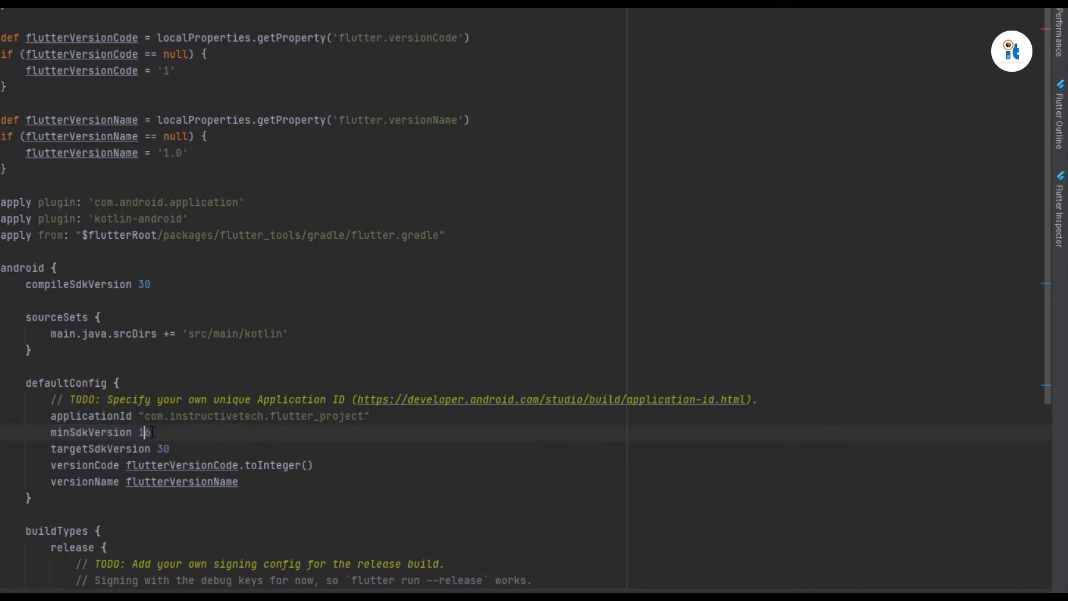